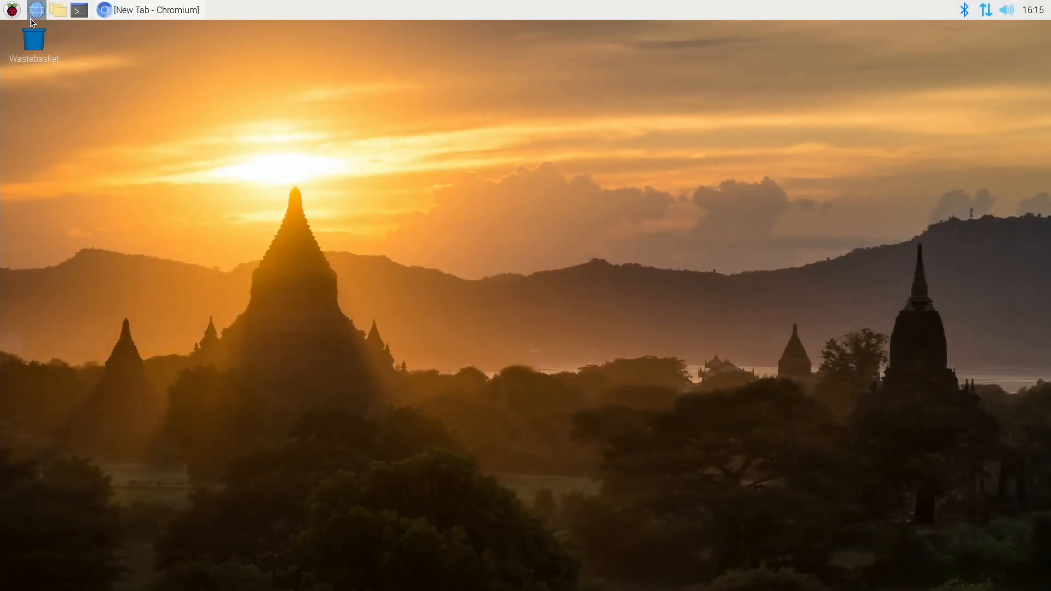
- Let apt full-upgrade finish, dismiss the desktop-updated notice and return to the applications menu for shutdown
click(11, 10)
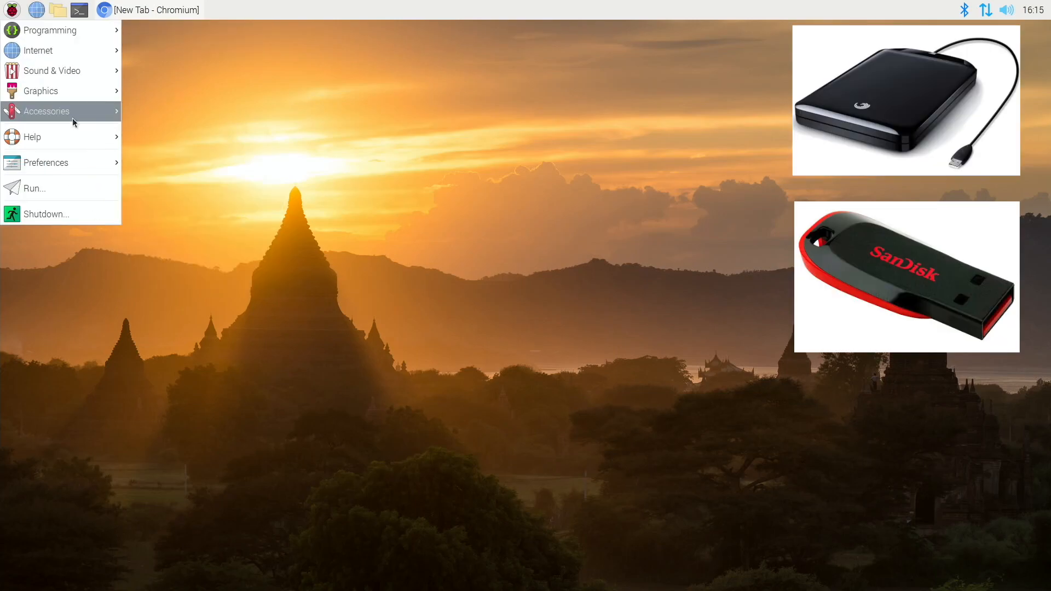
mouse_move(47, 31)
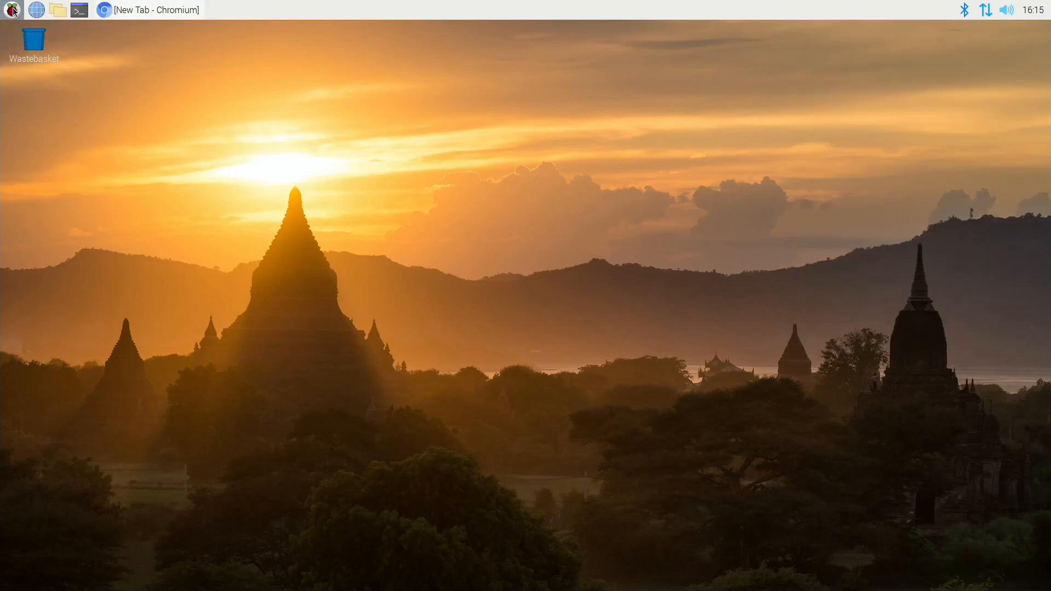
click(11, 10)
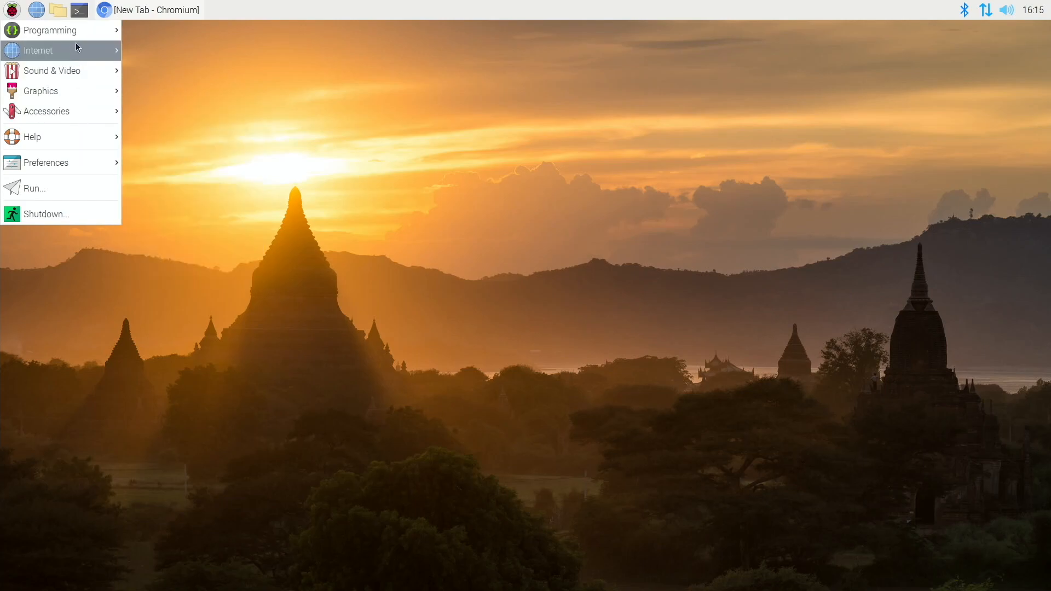
mouse_move(79, 10)
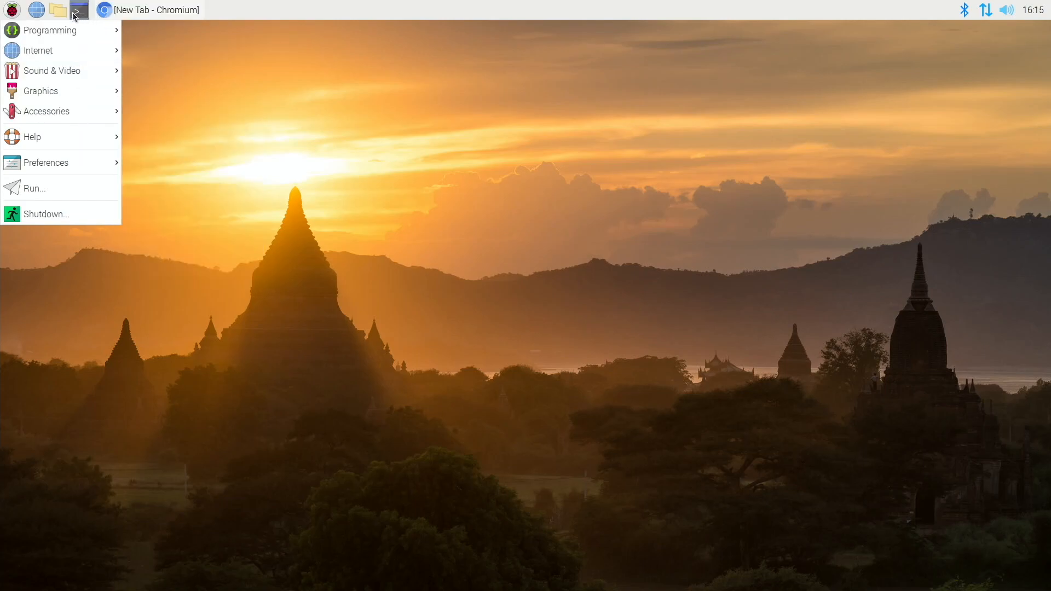
mouse_move(72, 213)
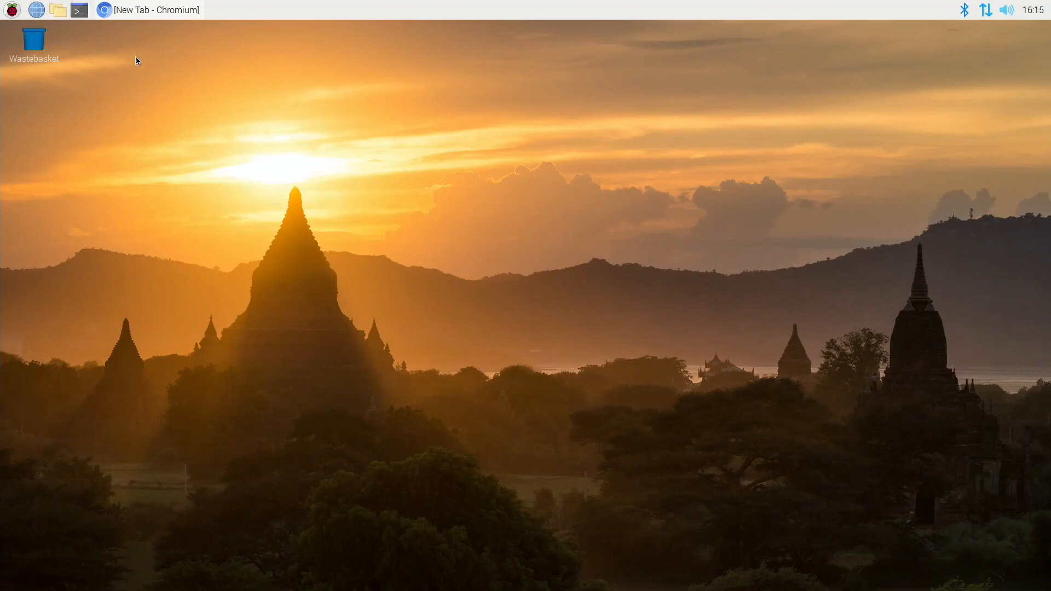
click(79, 10)
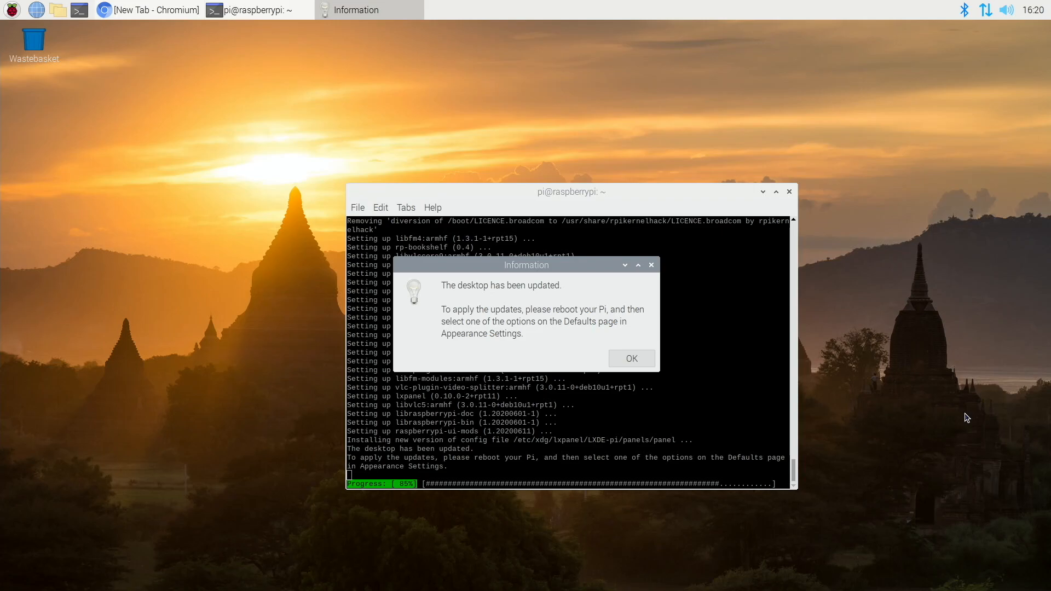
click(628, 358)
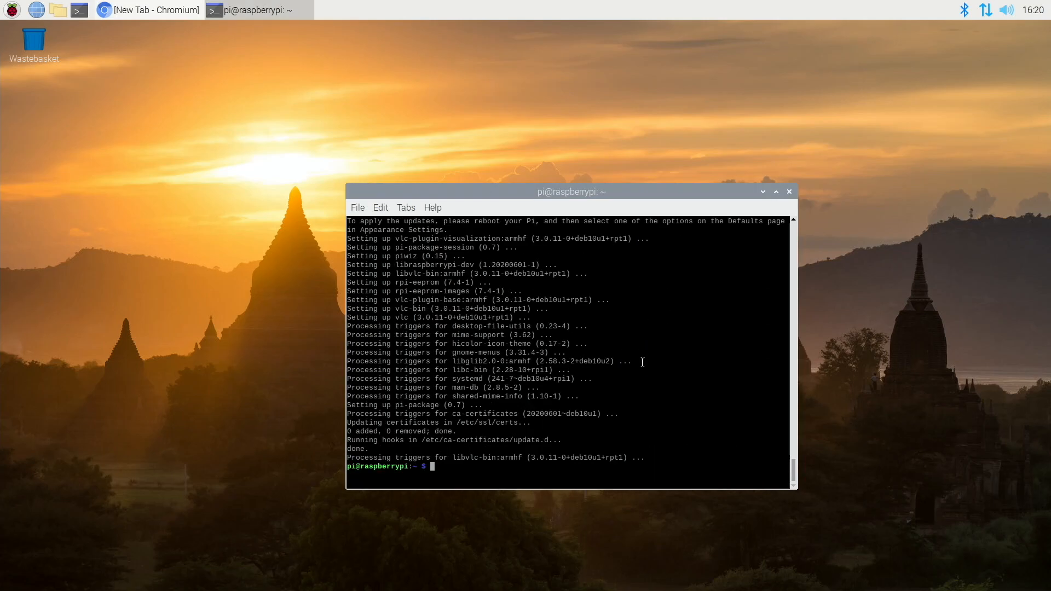
click(11, 10)
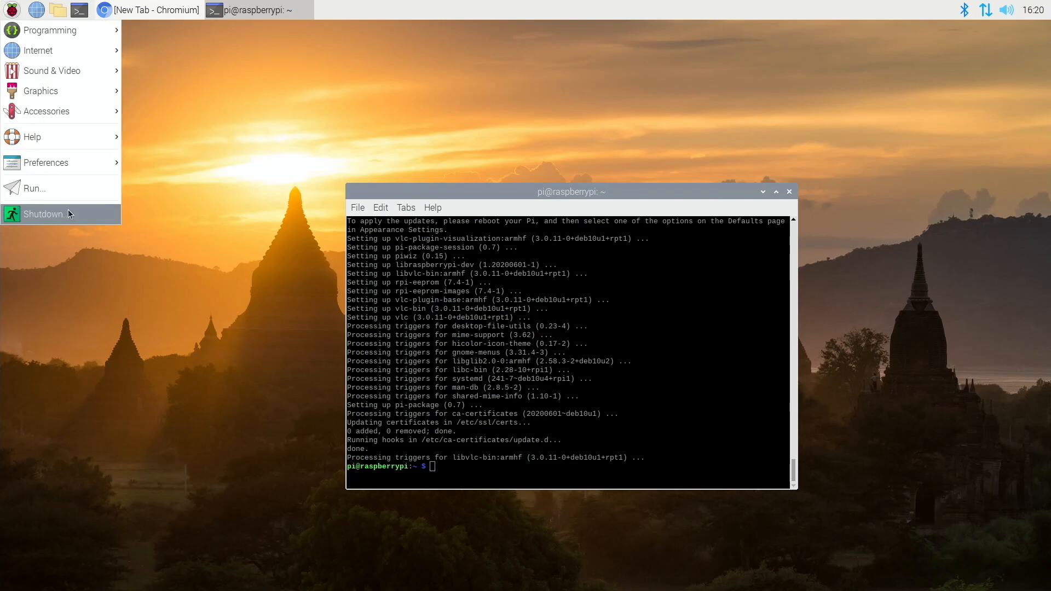
- Edit /etc/default/rpi-eeprom-update with sudo nano, changing FIRMWARE_RELEASE_STATUS from critical to stable
click(43, 214)
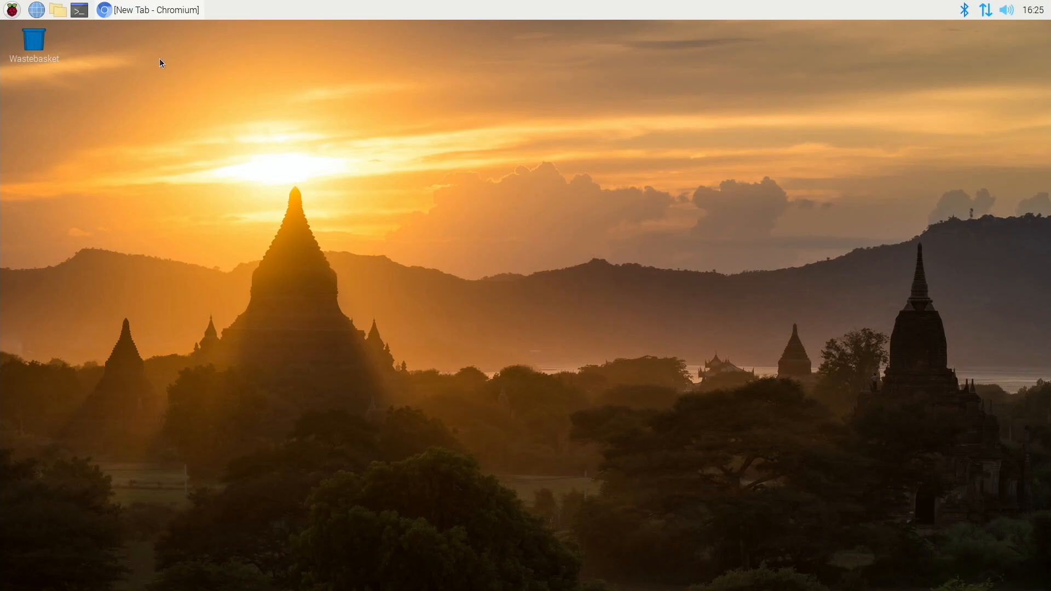
mouse_move(78, 10)
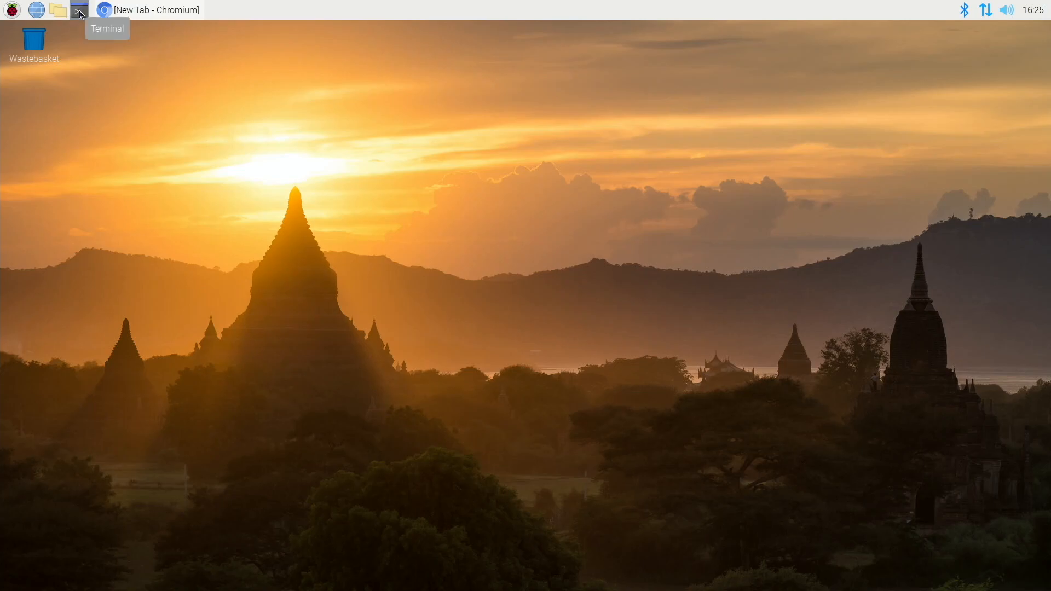
click(79, 10)
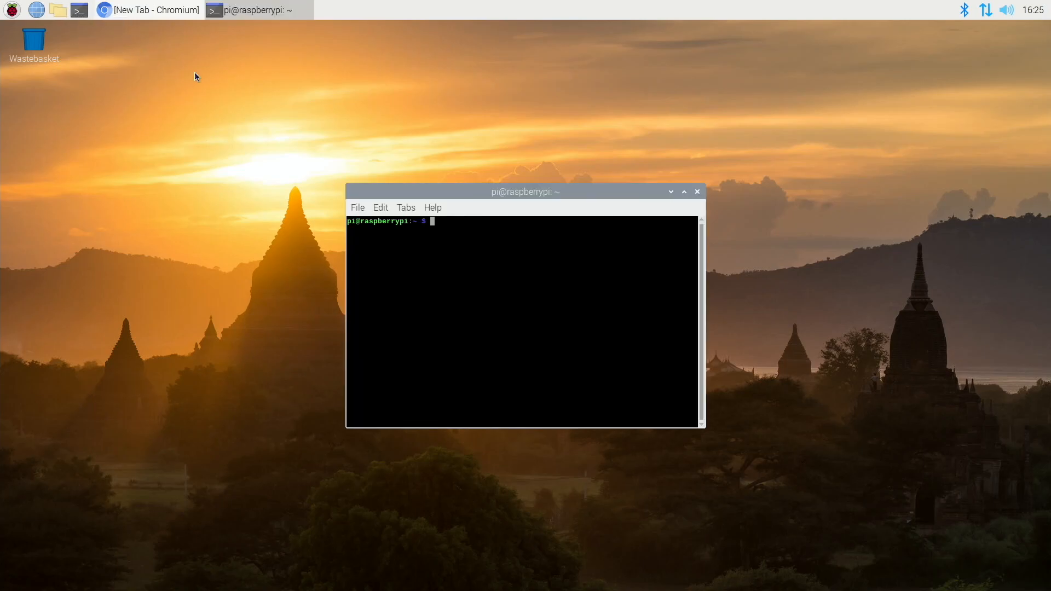
mouse_move(500, 335)
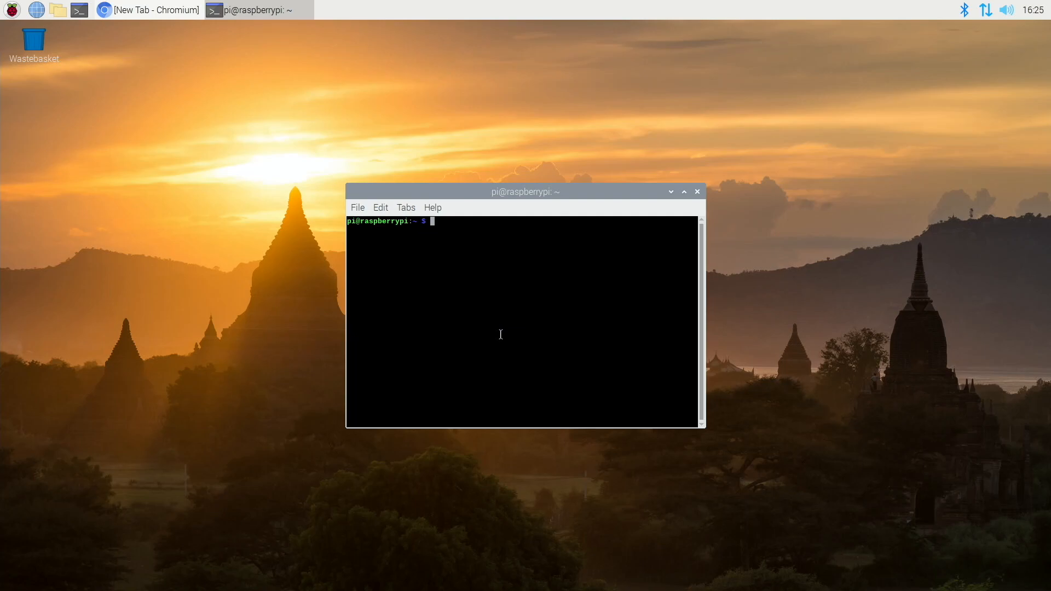
text(sudo nano /etc/default/rpi-eeprom-update)
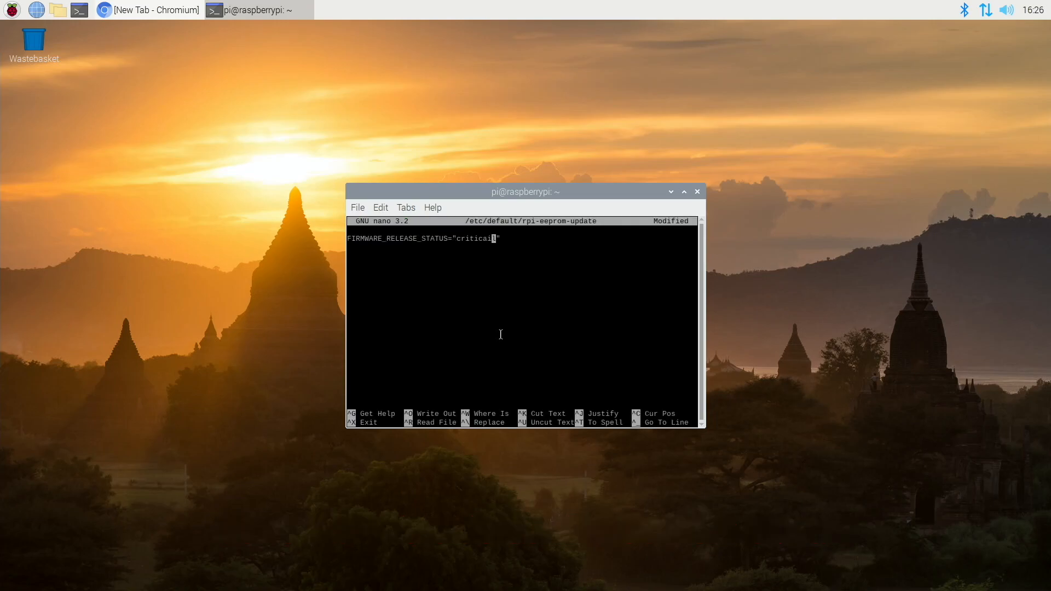
text(stable)
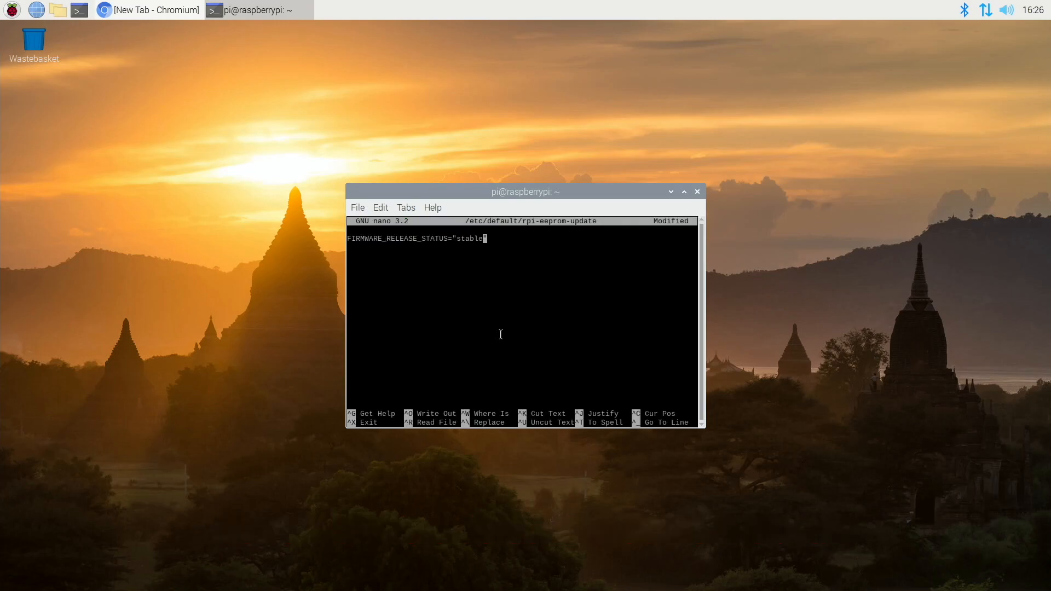
- Exit nano saving the change and reopen the settings file to verify it reads stable
key(ctrl+x)
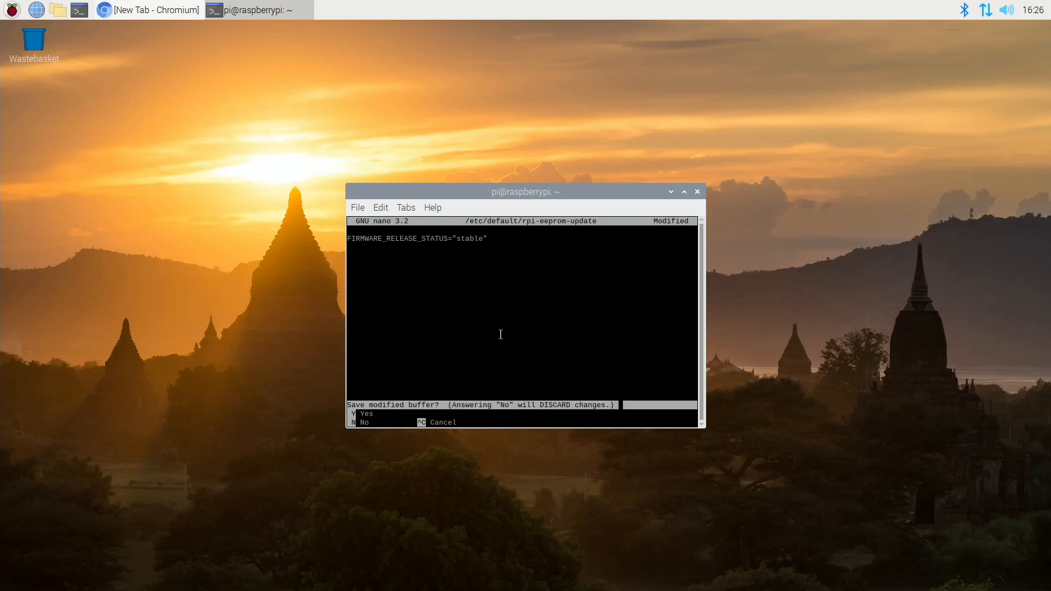
key(n)
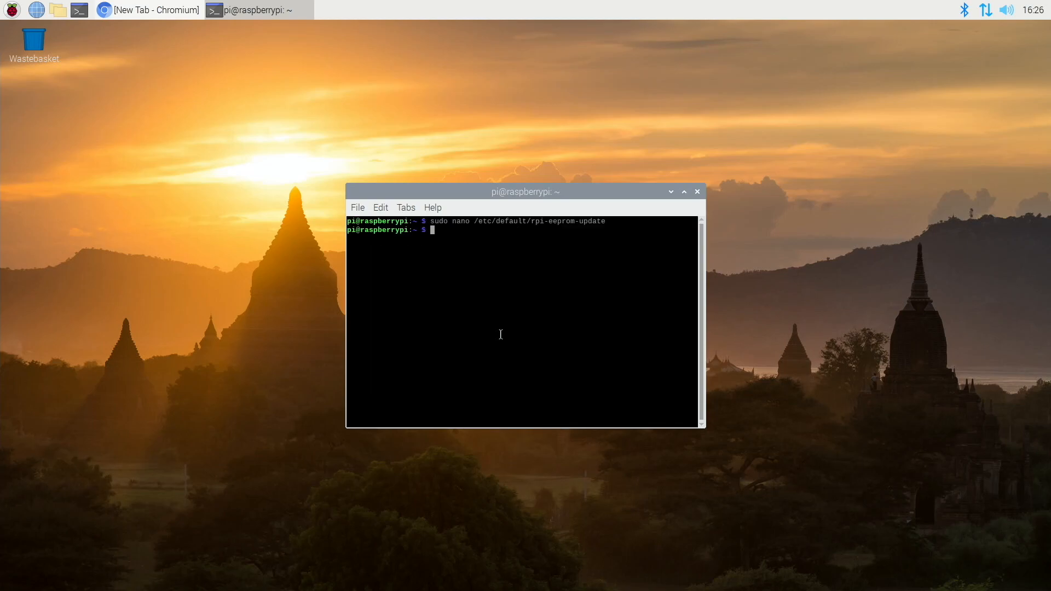
text(sudo nano /etc/default/rpi-eeprom-update)
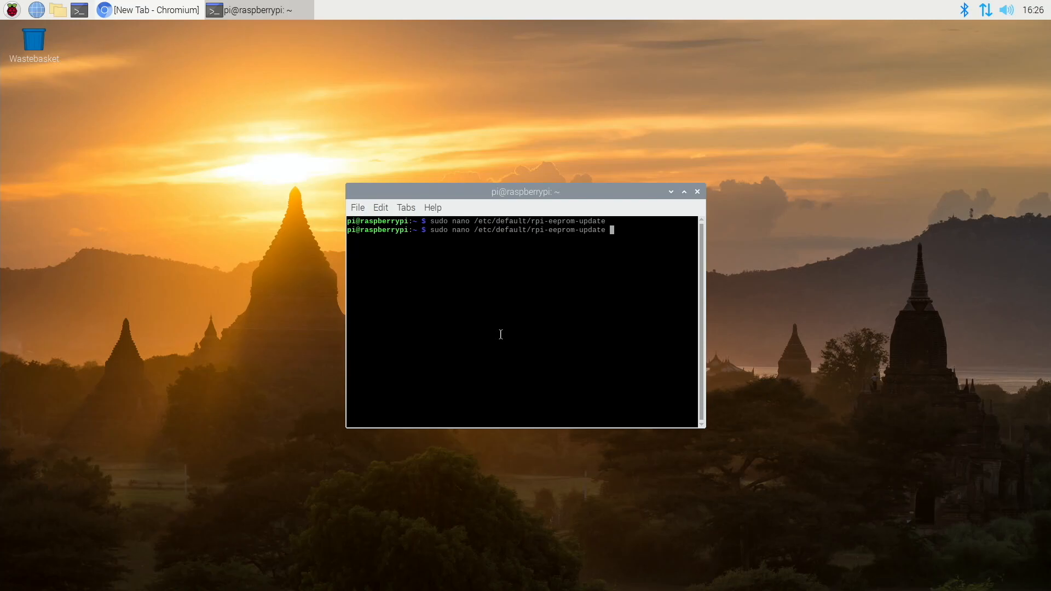
key(Return)
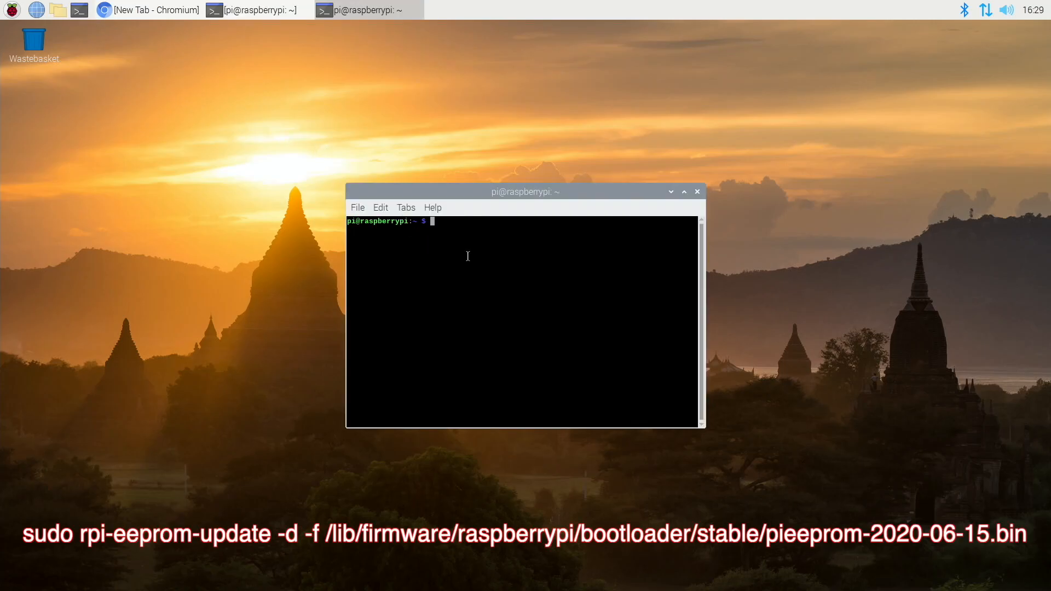
- Run sudo rpi-eeprom-update -d -f with the stable pieeprom-2020-06-15.bin image, then start a reboot
right_click(493, 282)
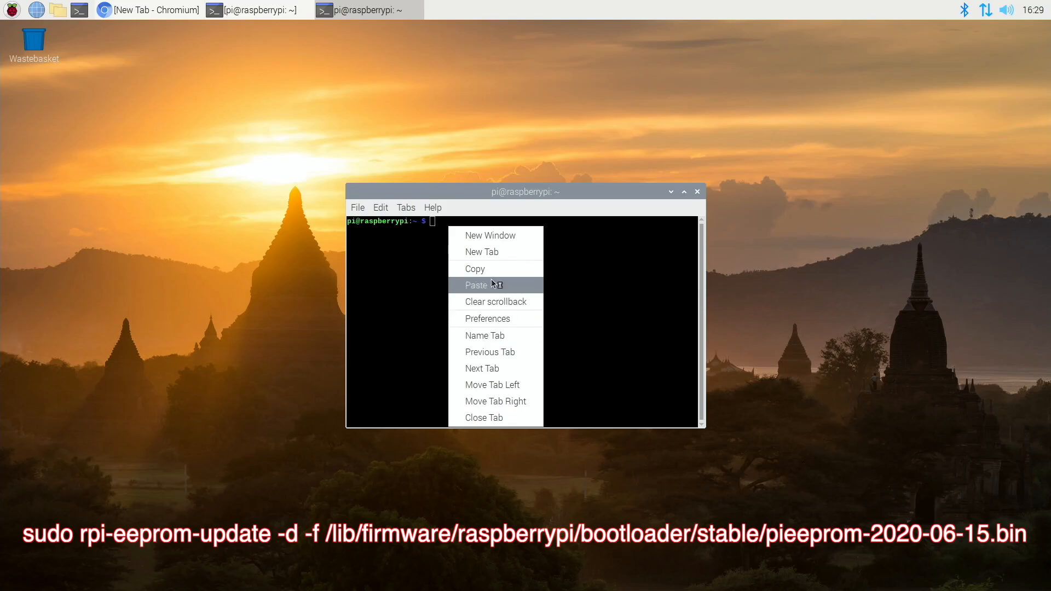
click(476, 284)
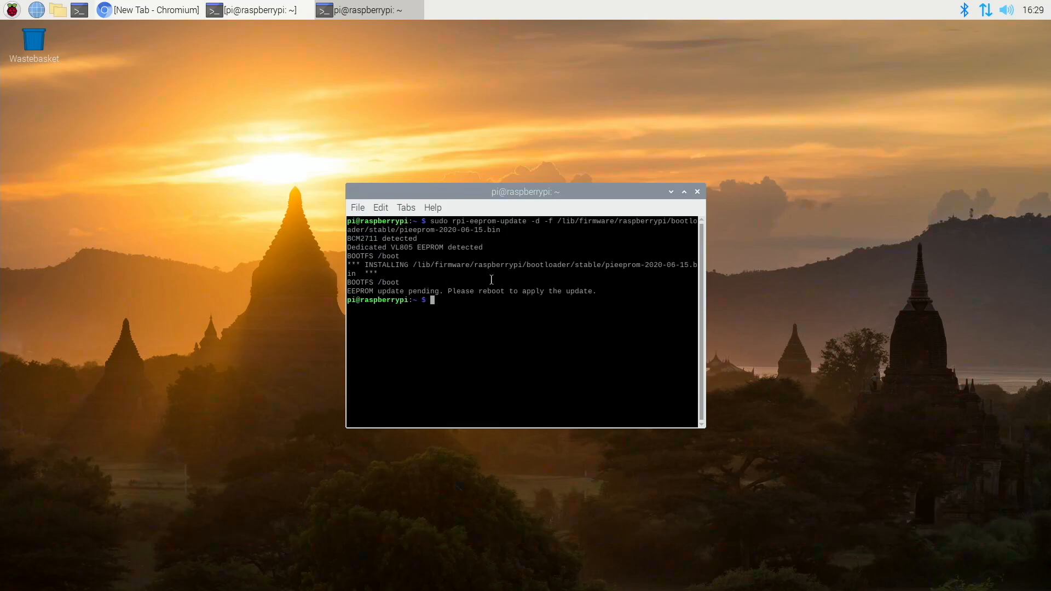
text(reb)
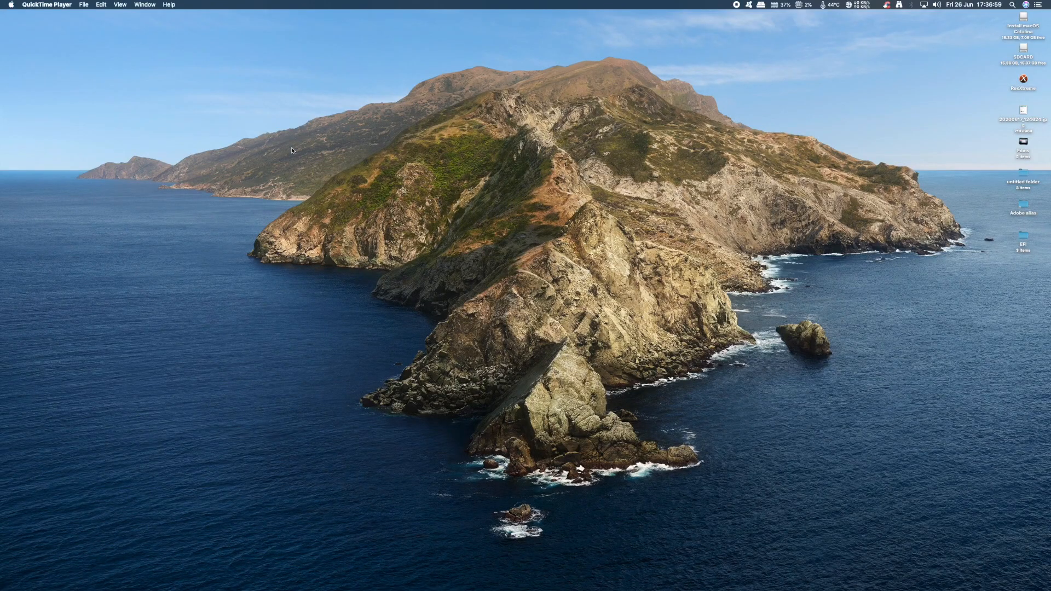
- Launch Raspberry Pi Imager and choose the custom raspios-buster-arm64.zip image from Downloads as the OS
click(10, 160)
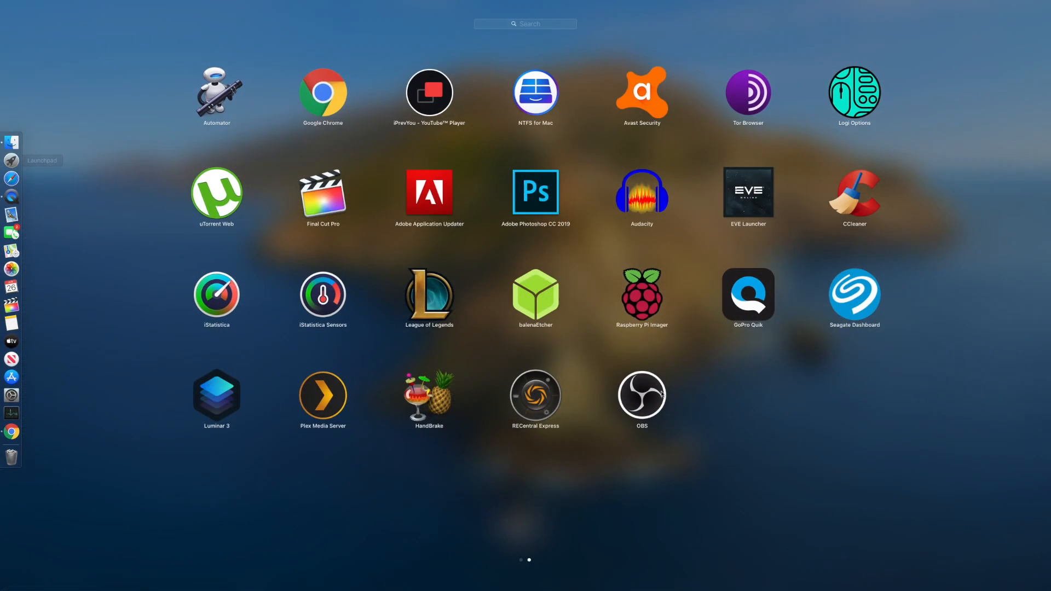
click(640, 296)
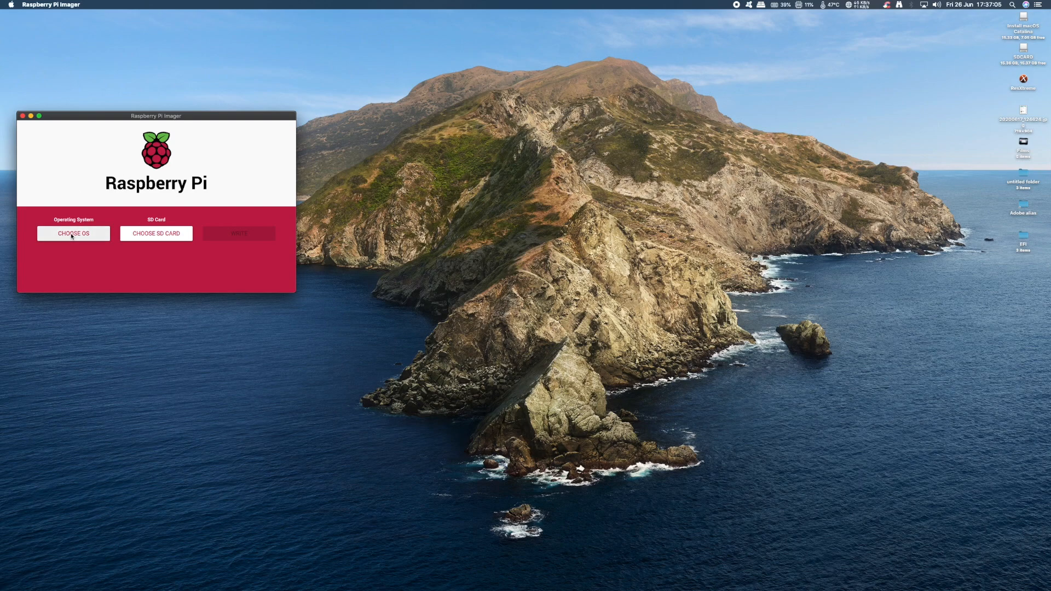
click(73, 233)
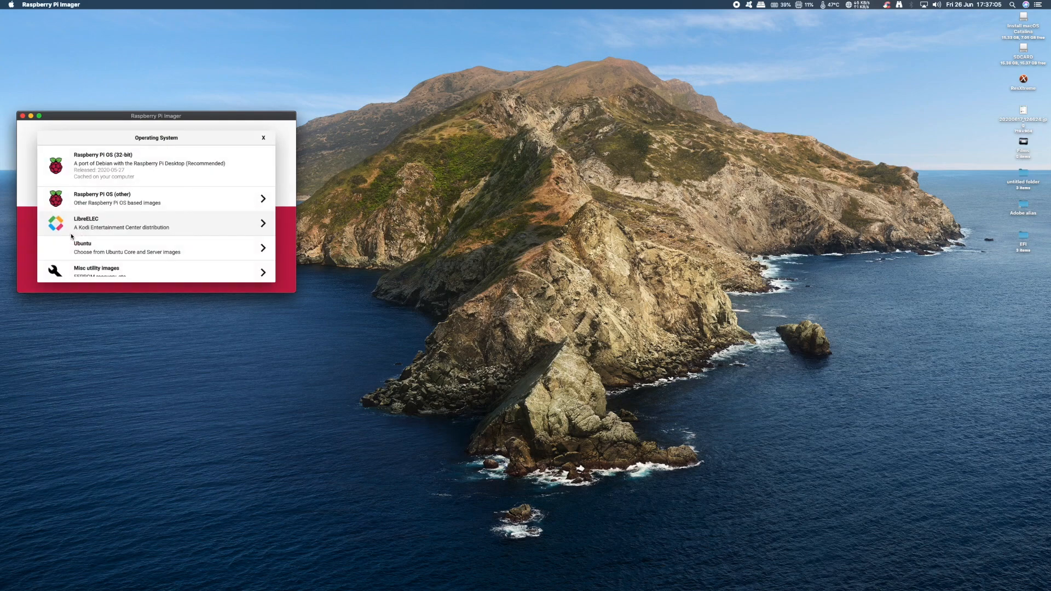
mouse_move(111, 249)
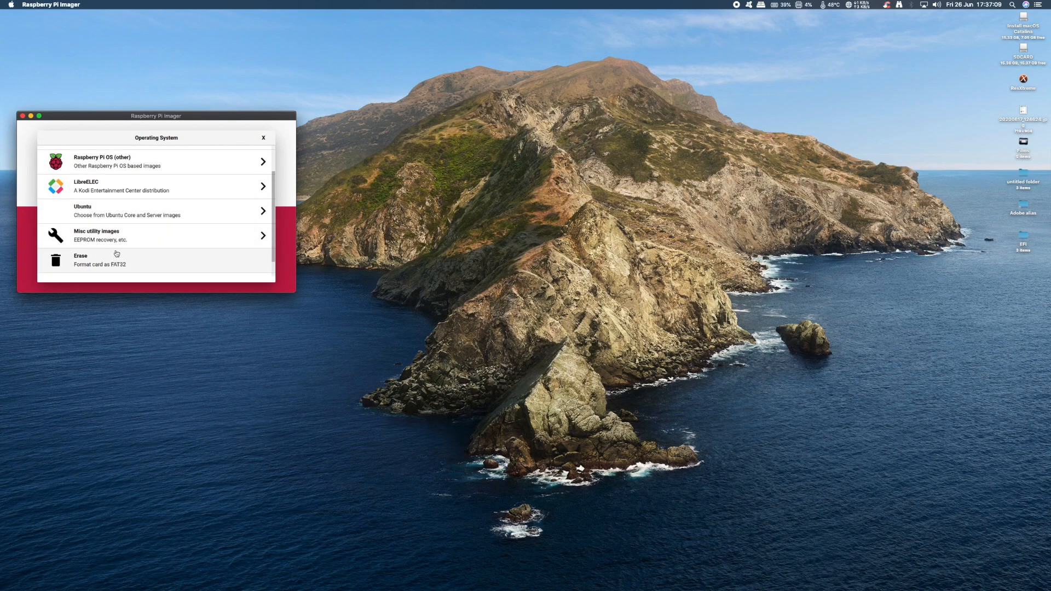
scroll(down, 3)
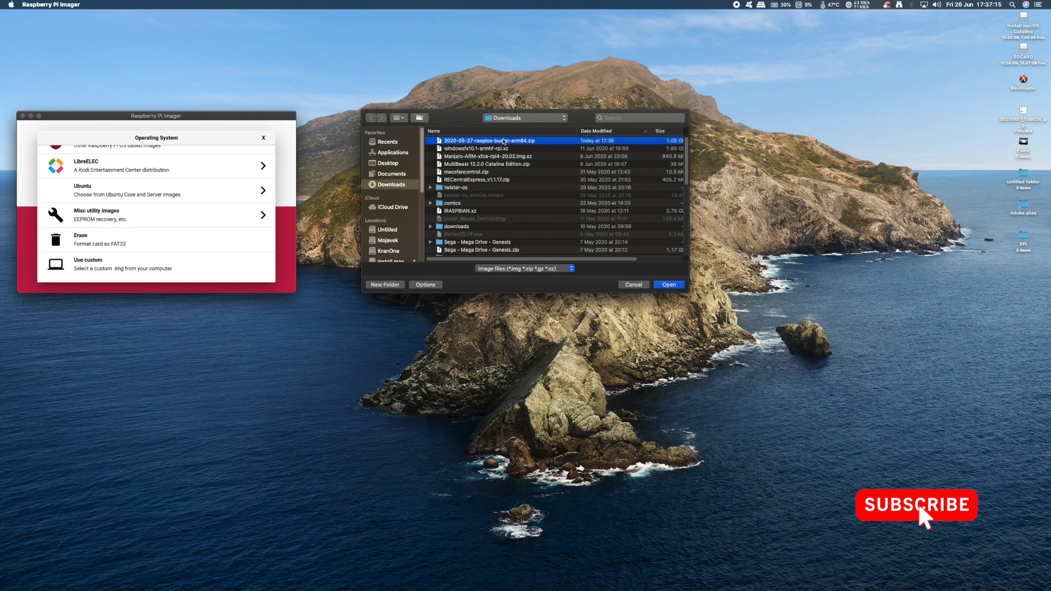
click(668, 284)
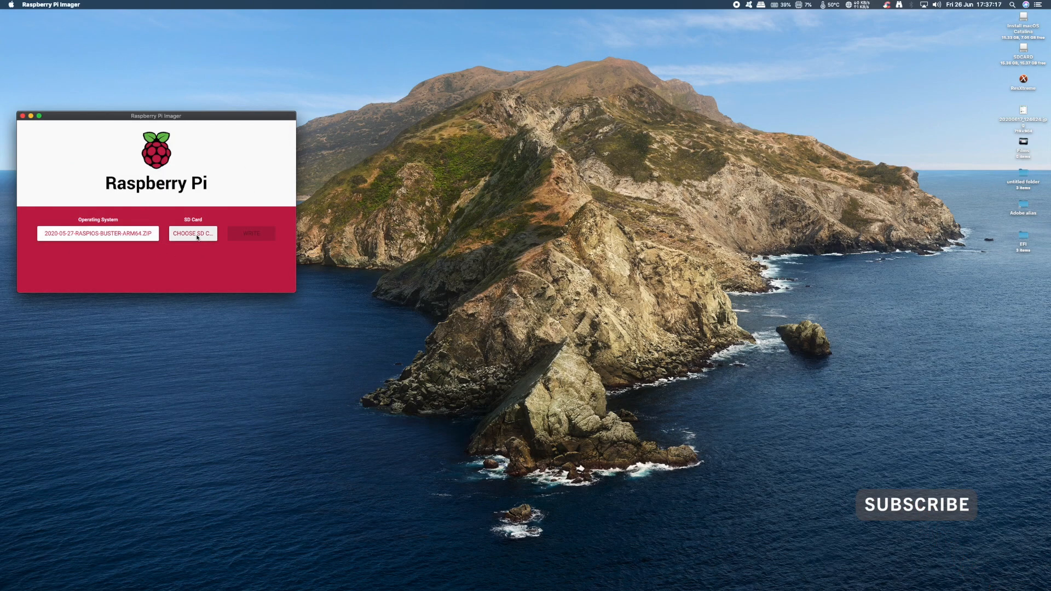
- Select the SanDisk Cruzer Blade USB stick as the target storage device
click(192, 233)
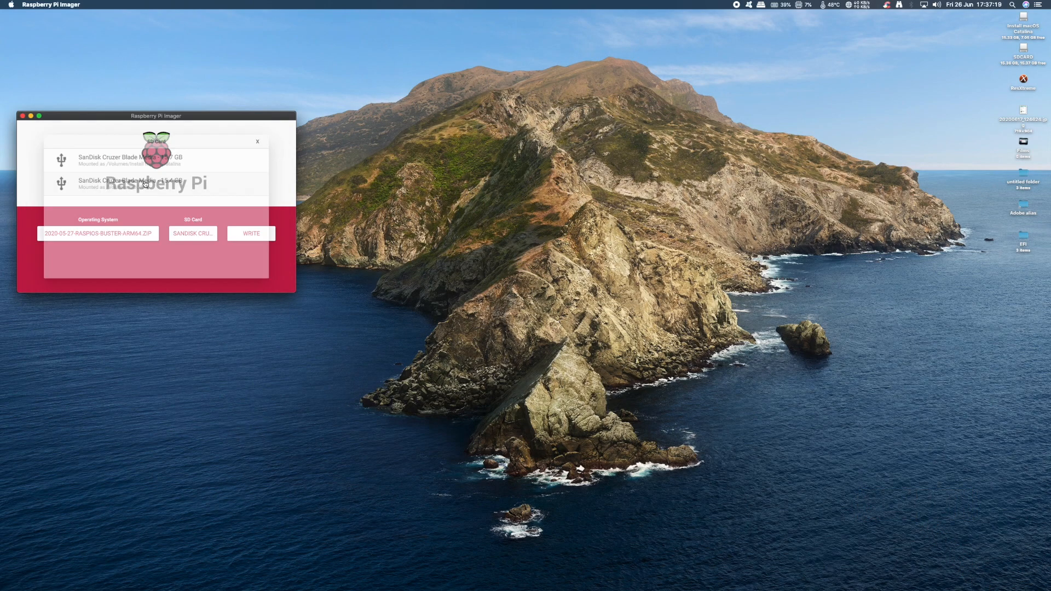
click(249, 233)
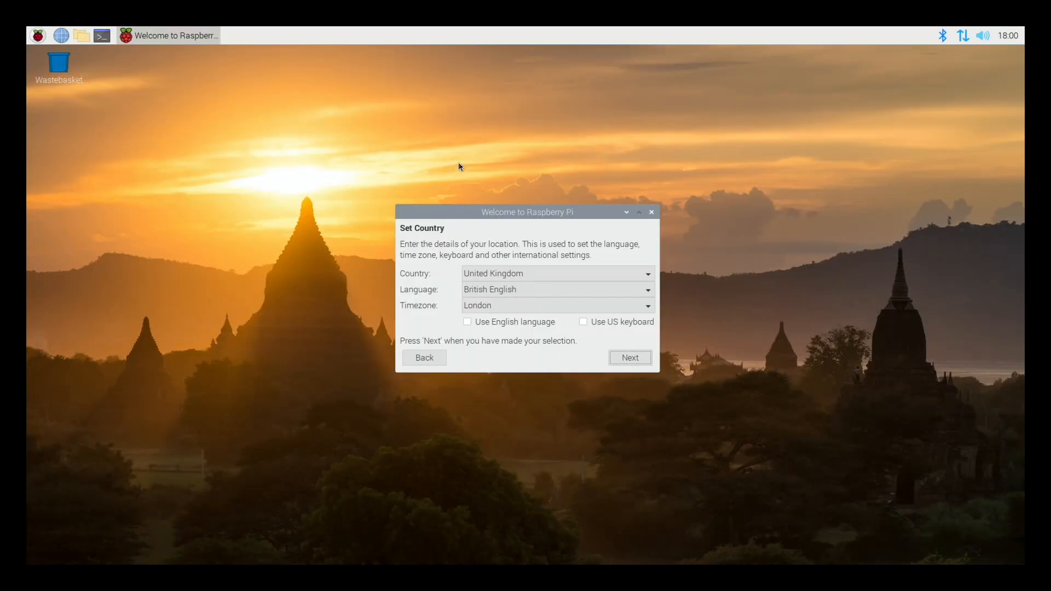
- Keep the United Kingdom location, leave the password unchanged and skip the software update check
click(628, 356)
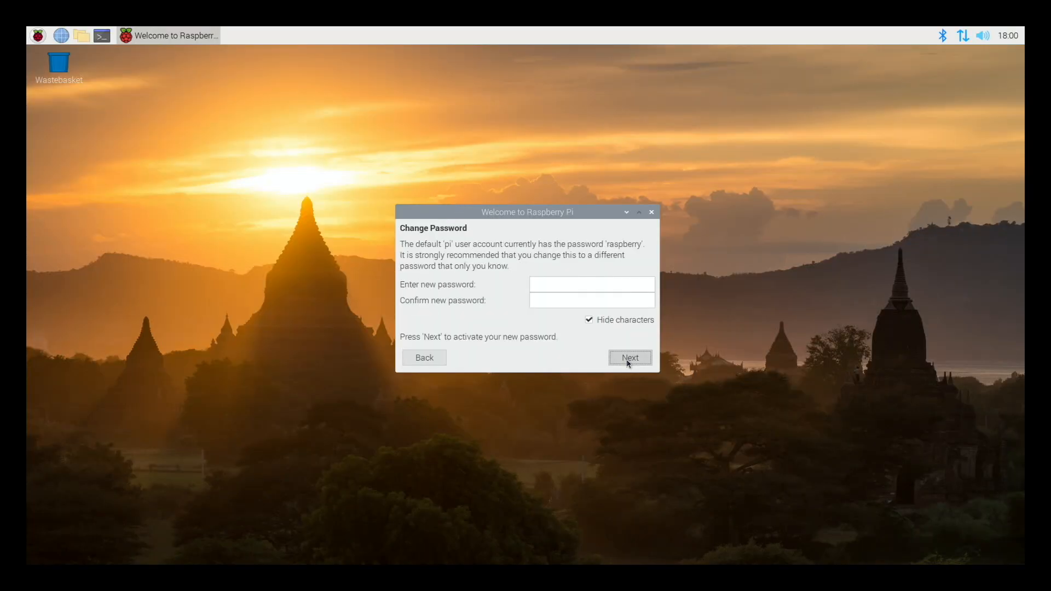
click(591, 285)
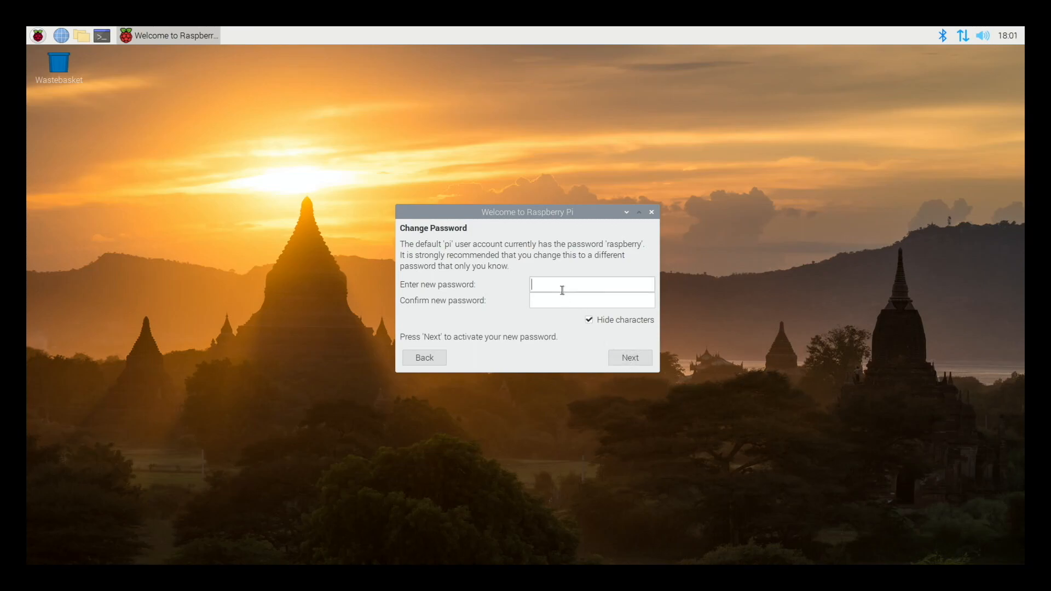
click(629, 357)
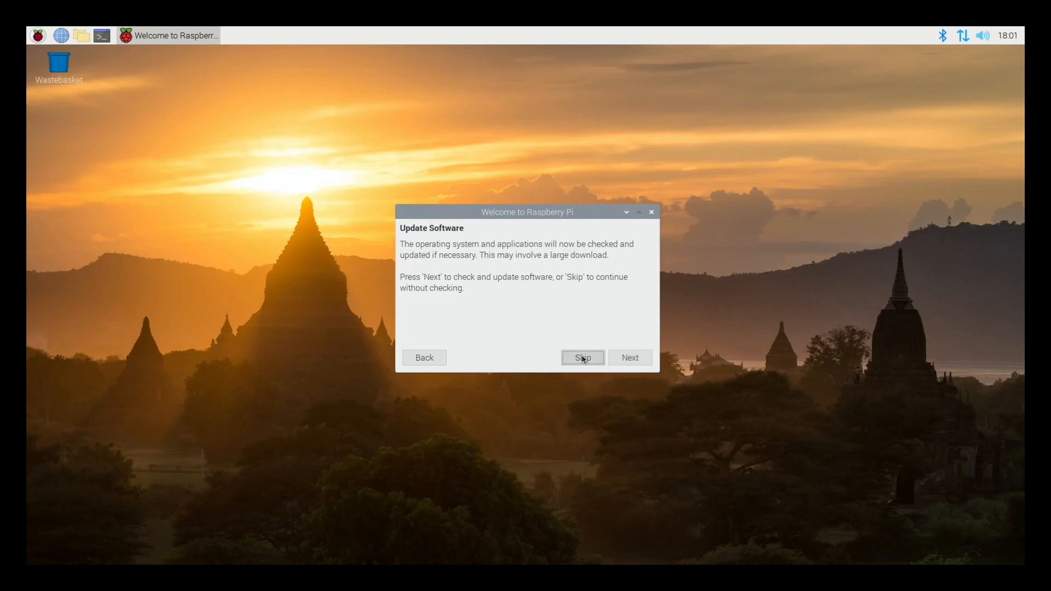
click(582, 357)
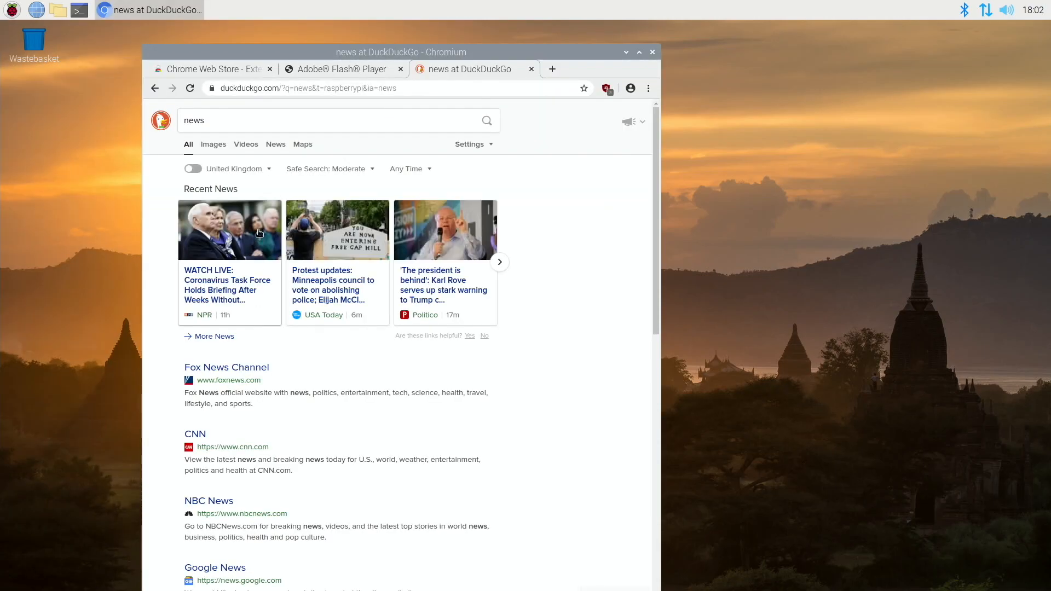
- Open the Fox News Channel result and scroll down its homepage to the video clips and headlines
click(226, 367)
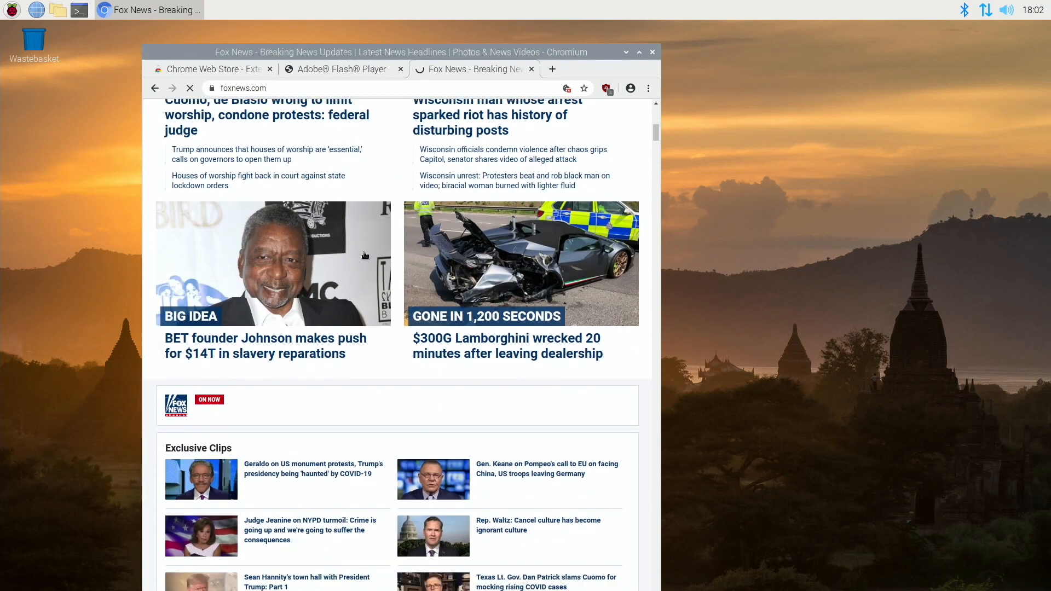
scroll(down, 3)
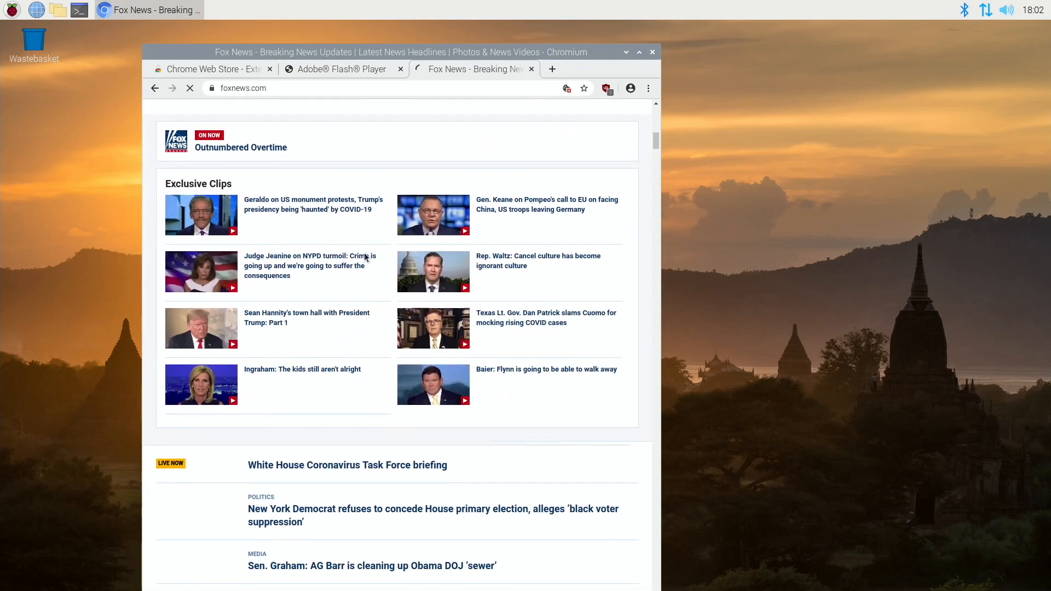
scroll(down, 3)
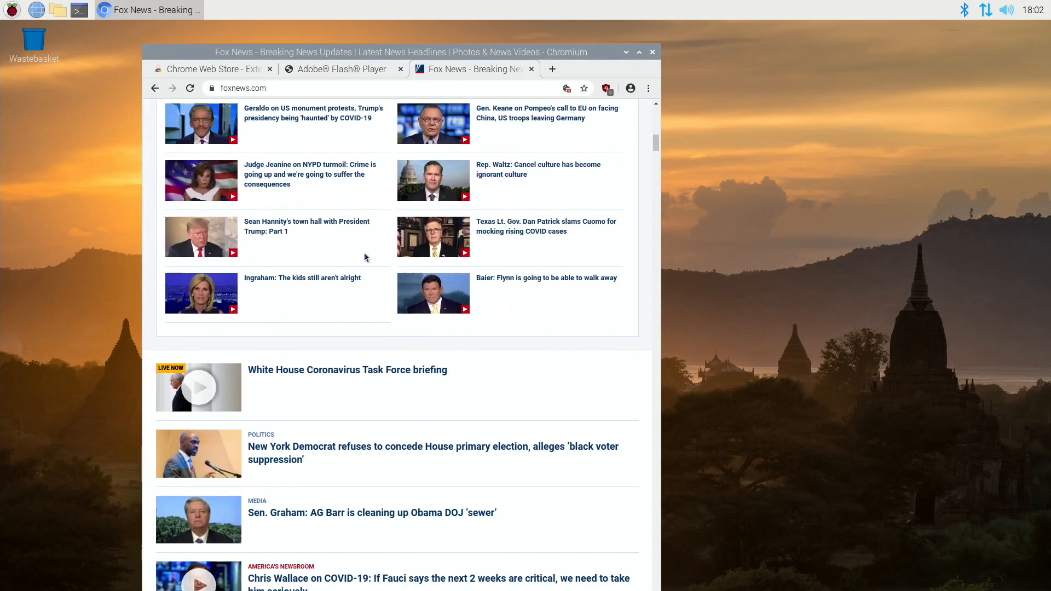